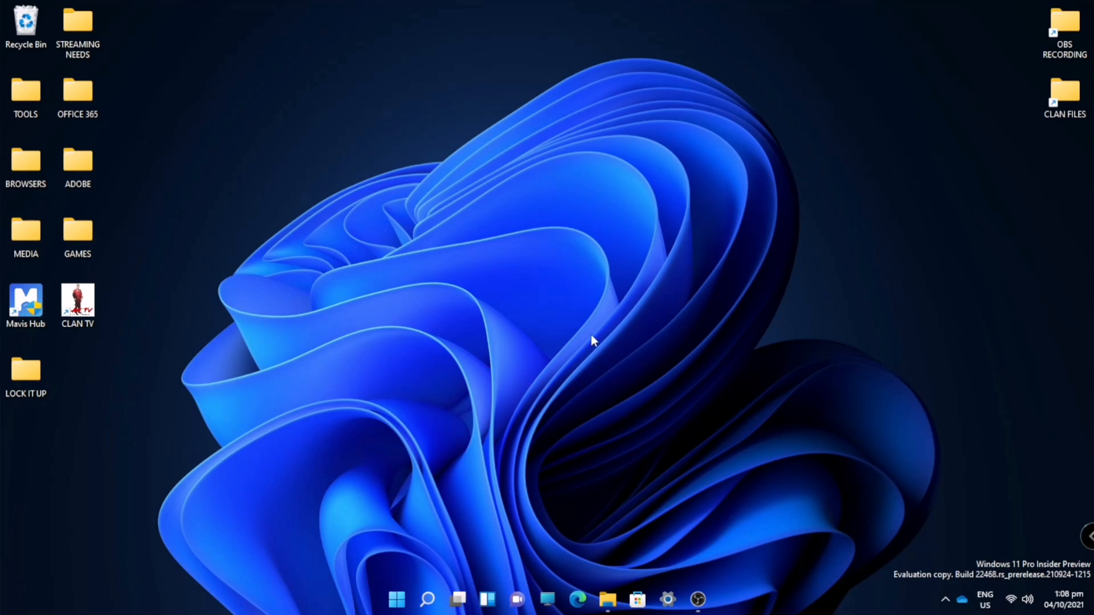
mouse_move(506, 217)
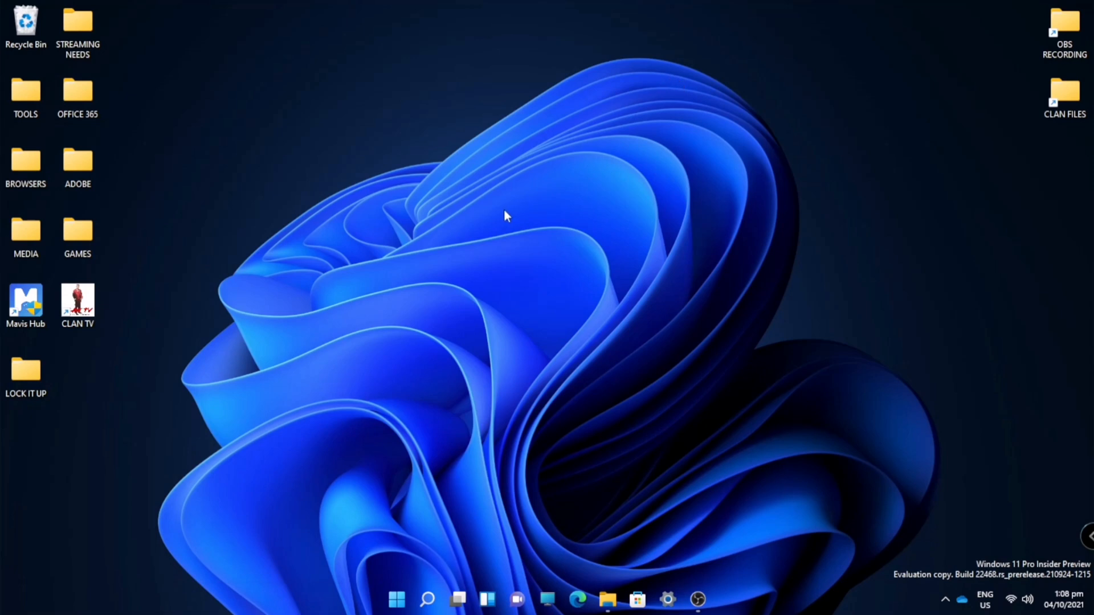
mouse_move(592, 262)
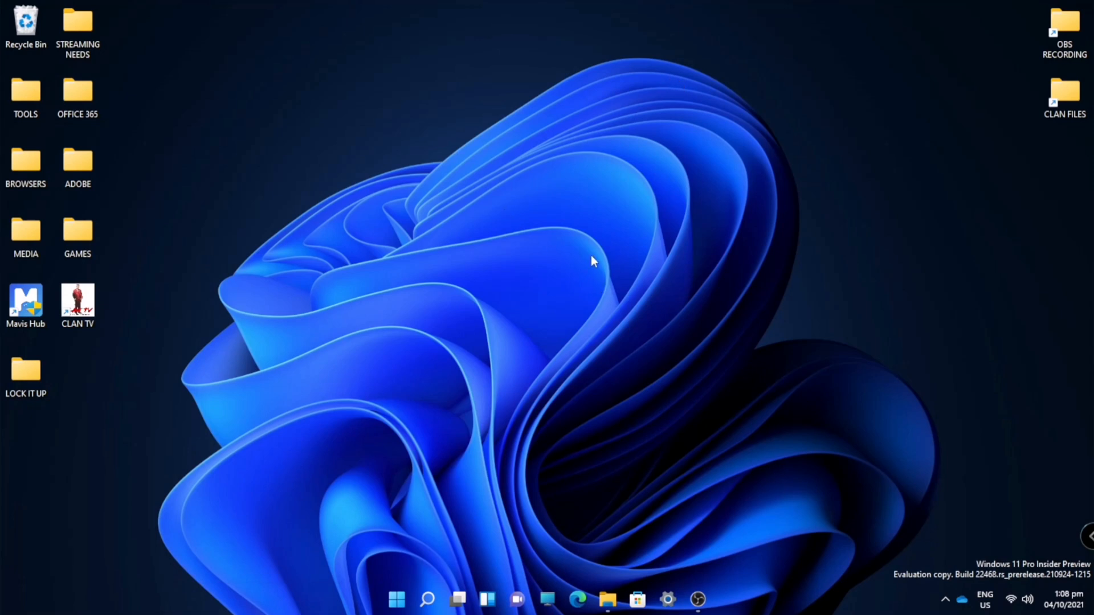
mouse_move(676, 573)
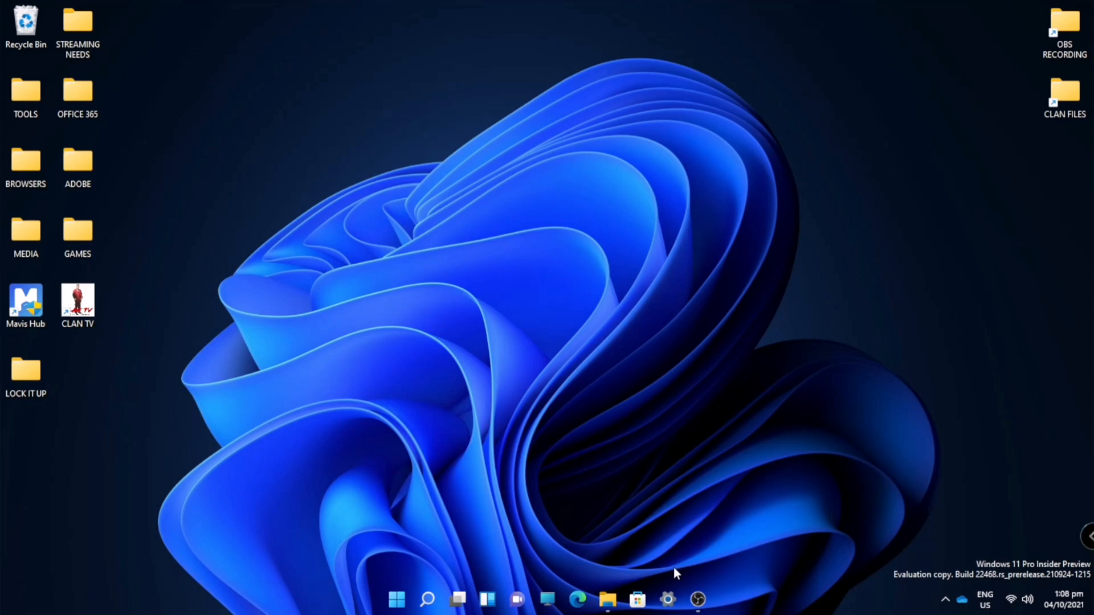
mouse_move(667, 599)
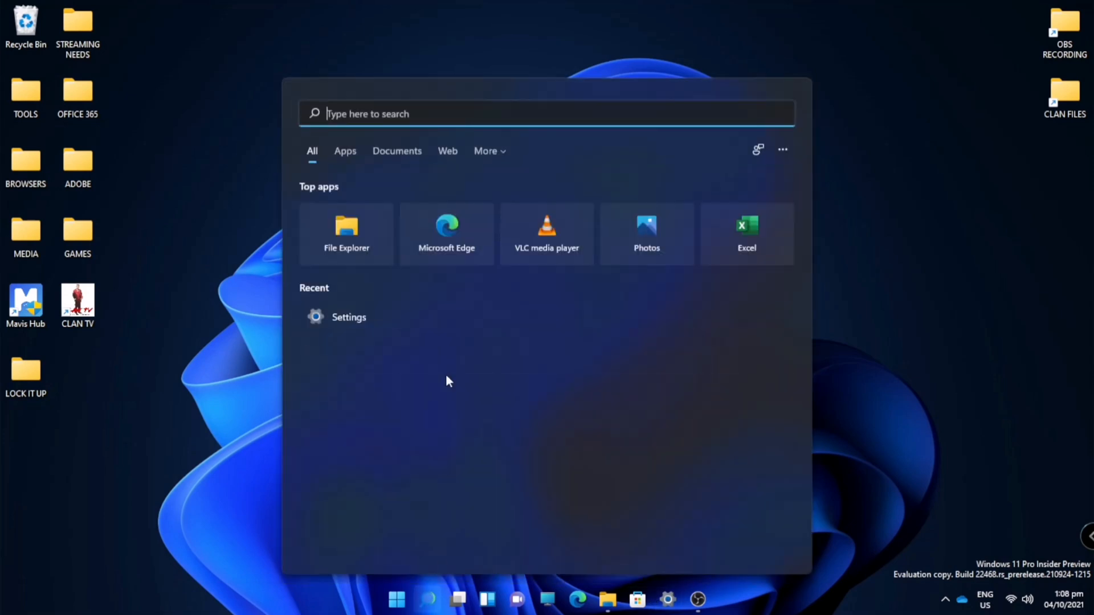
Launch Settings from Start search and go to the Personalization page.
type("SETT")
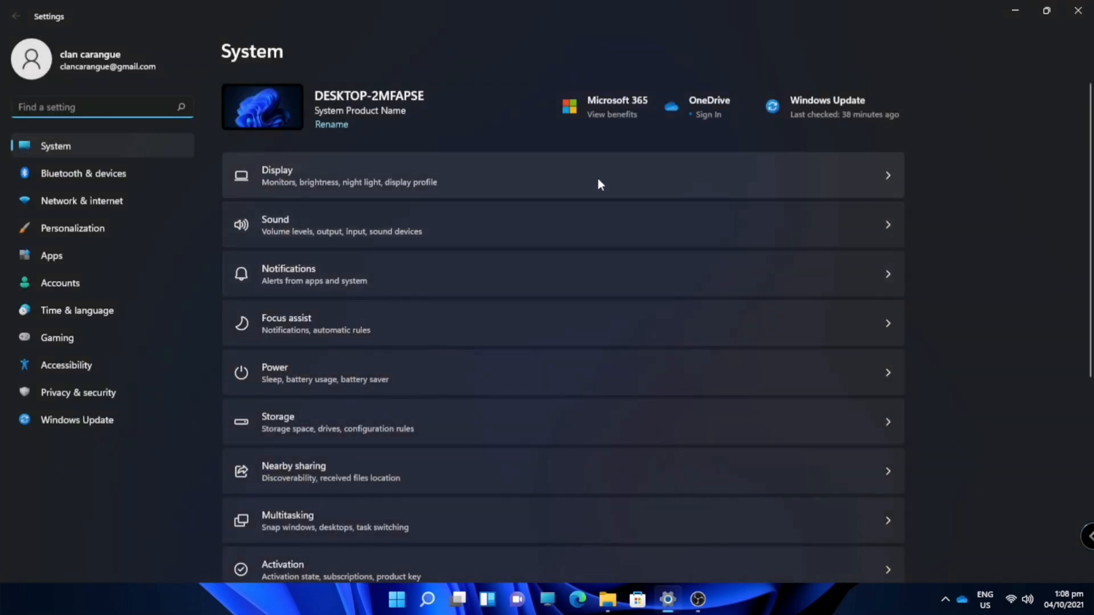
mouse_move(73, 228)
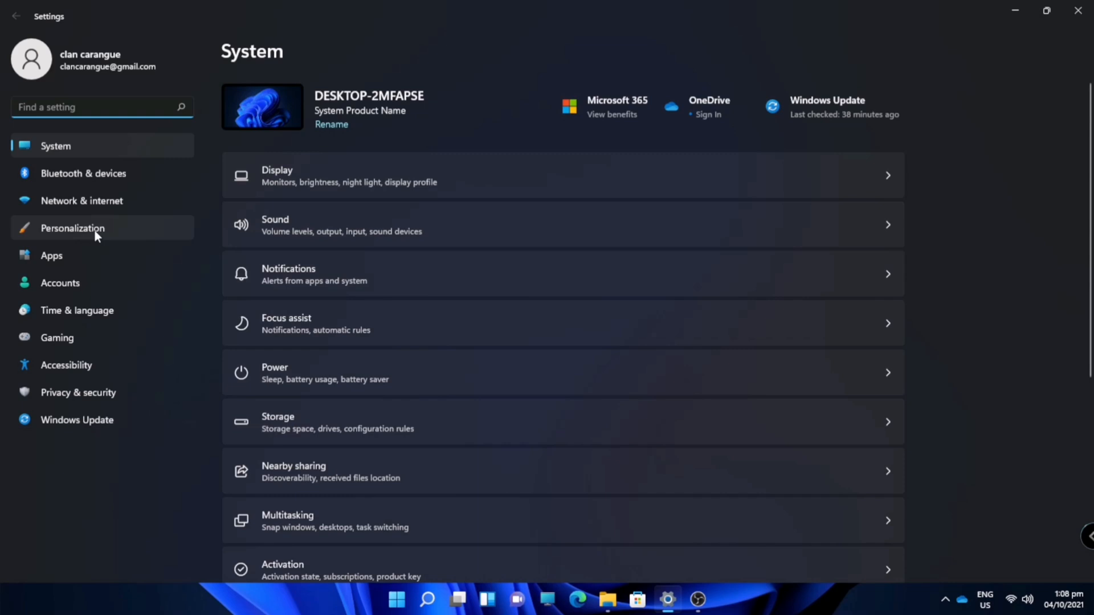
left_click(73, 228)
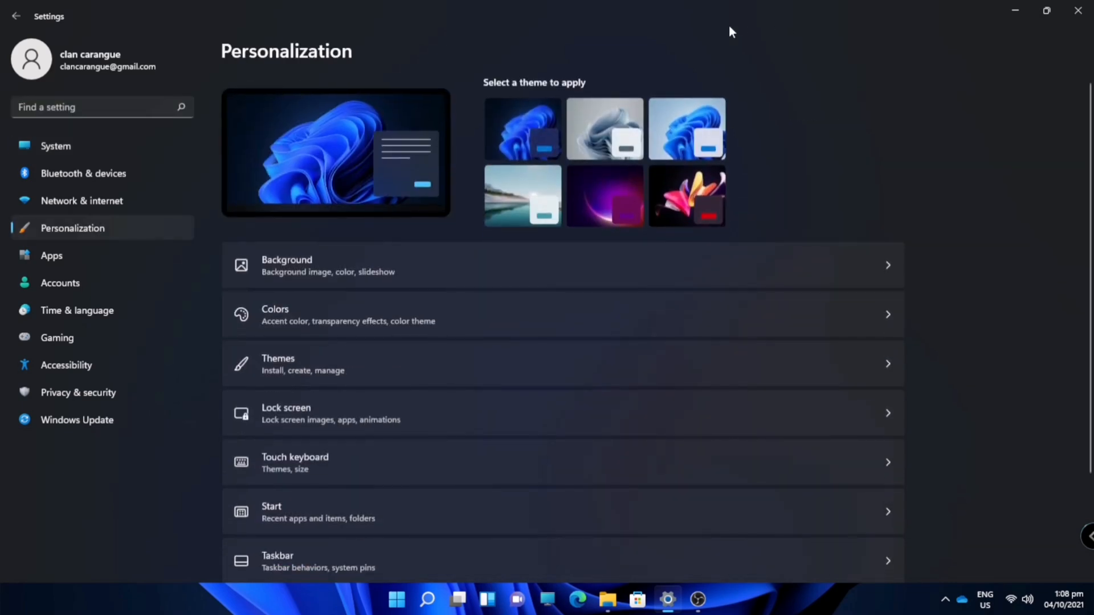
mouse_move(557, 361)
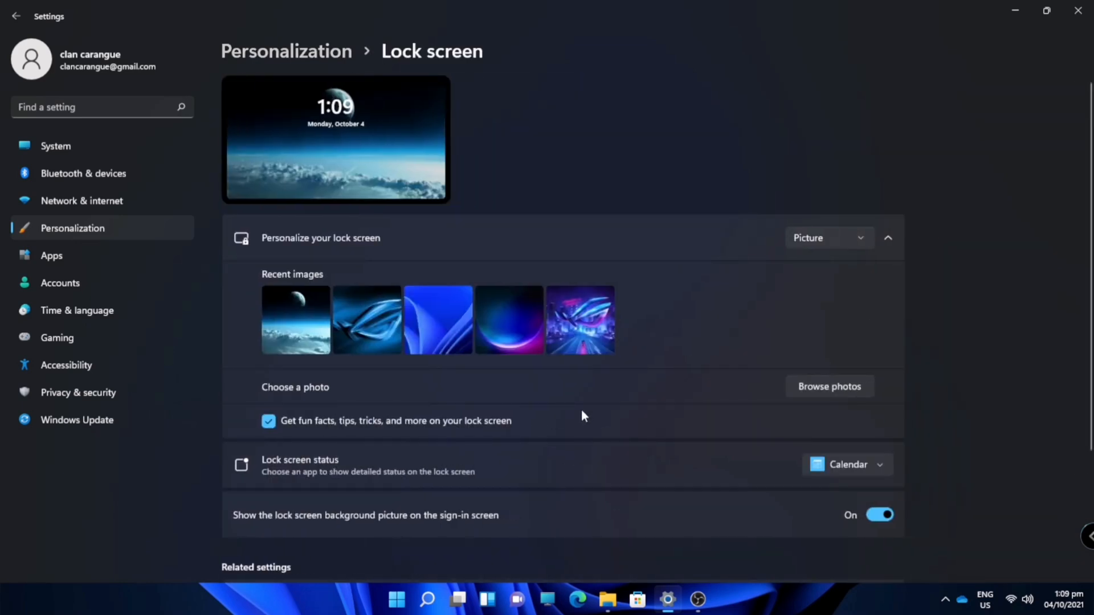
mouse_move(465, 179)
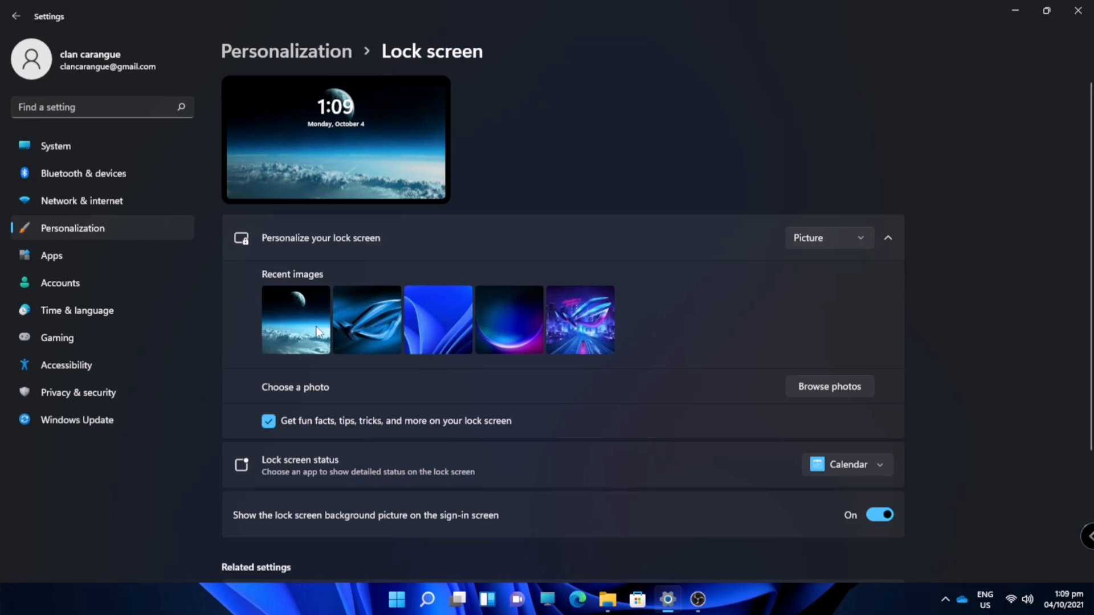
mouse_move(523, 326)
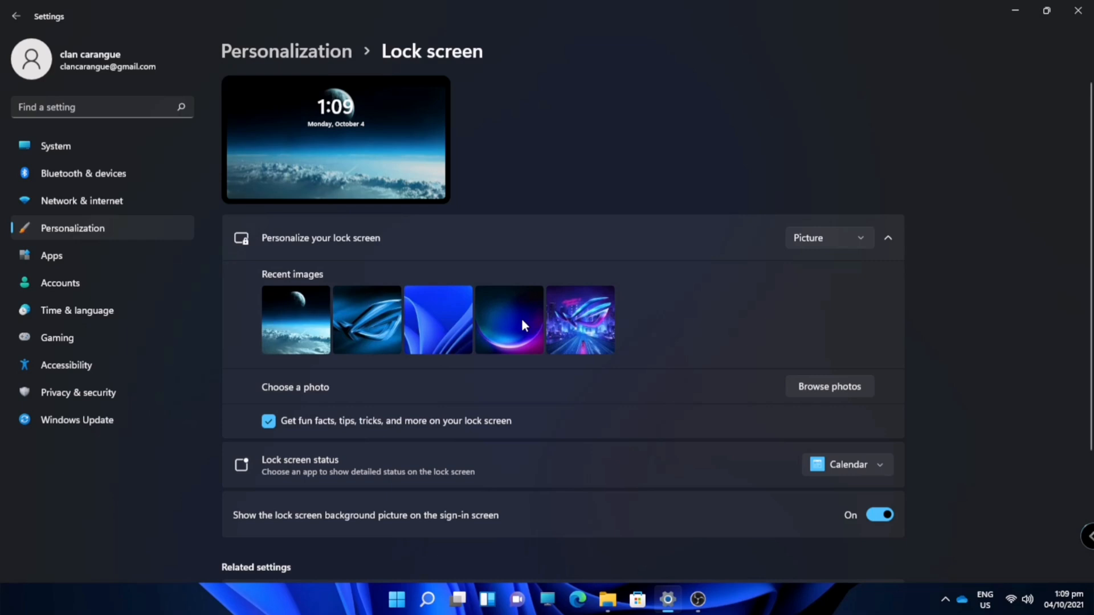
mouse_move(334, 335)
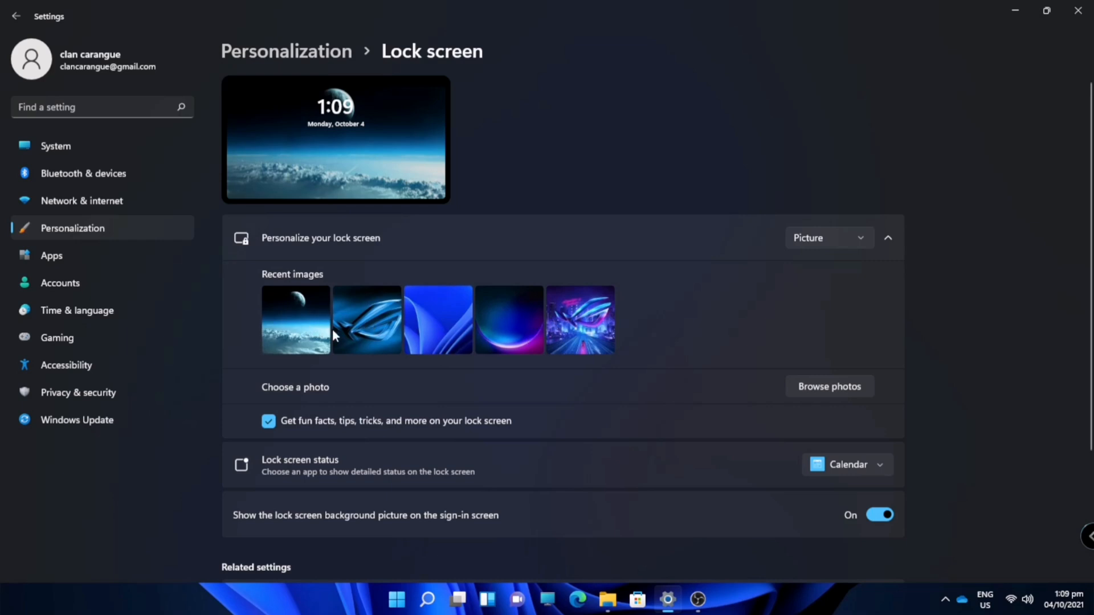
left_click(828, 237)
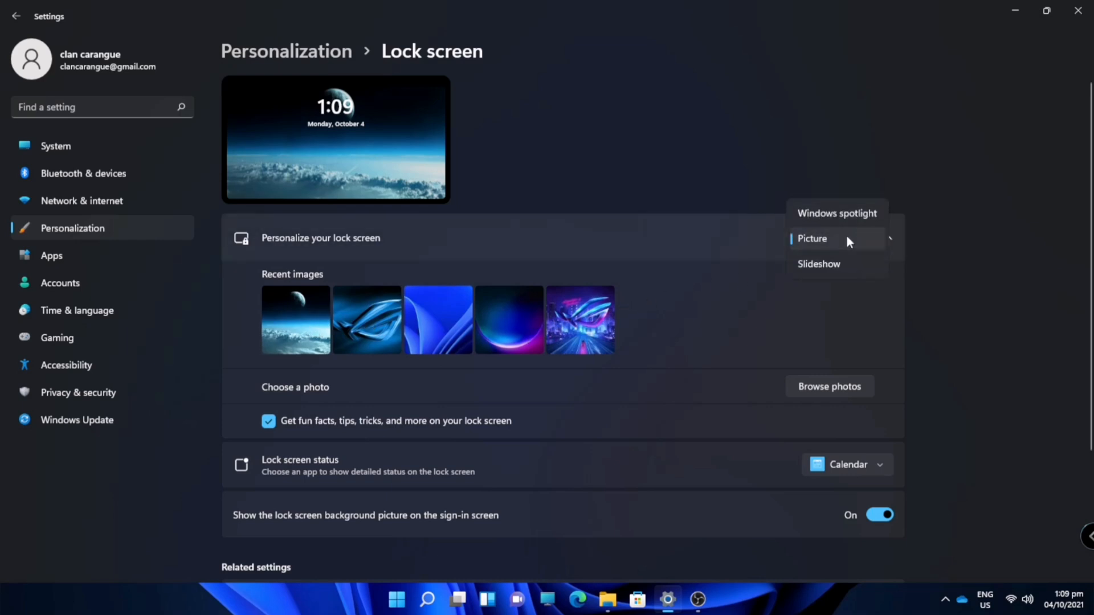
mouse_move(836, 213)
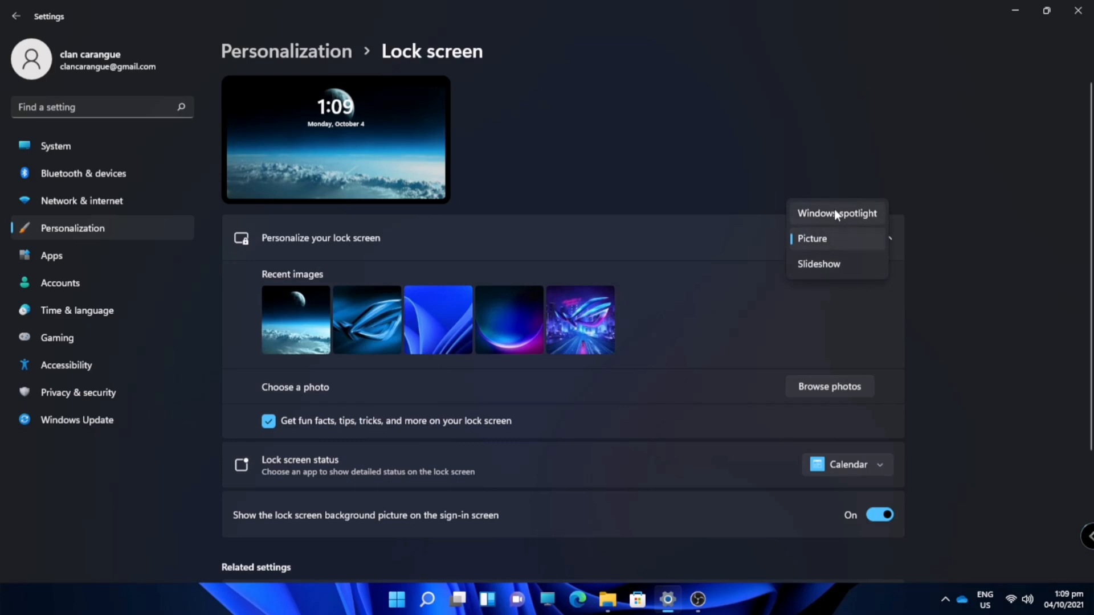
left_click(818, 263)
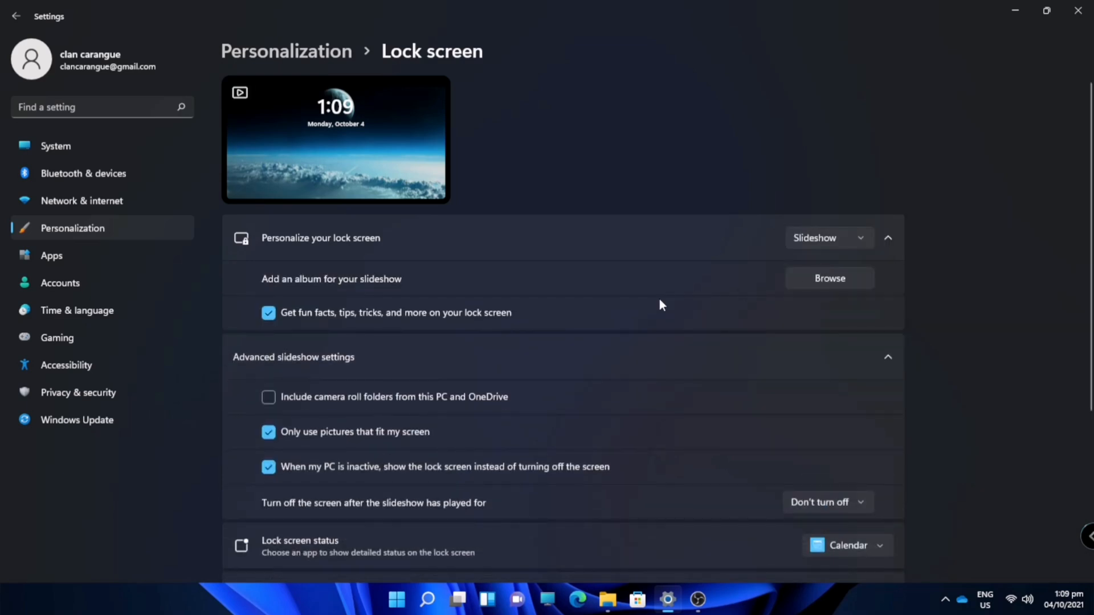
mouse_move(825, 297)
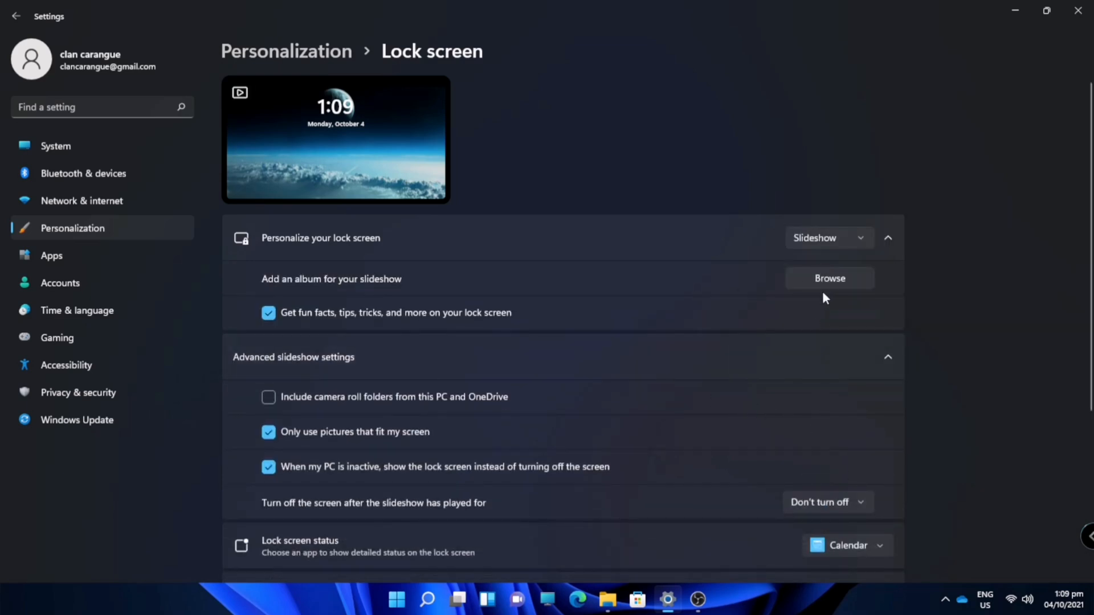
left_click(828, 278)
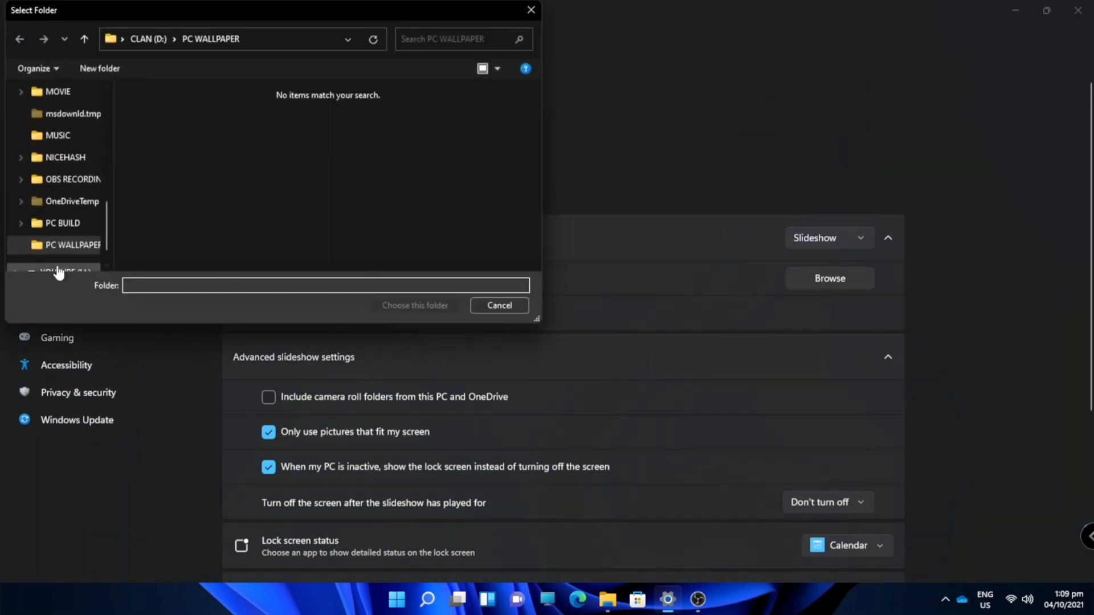
left_click(69, 245)
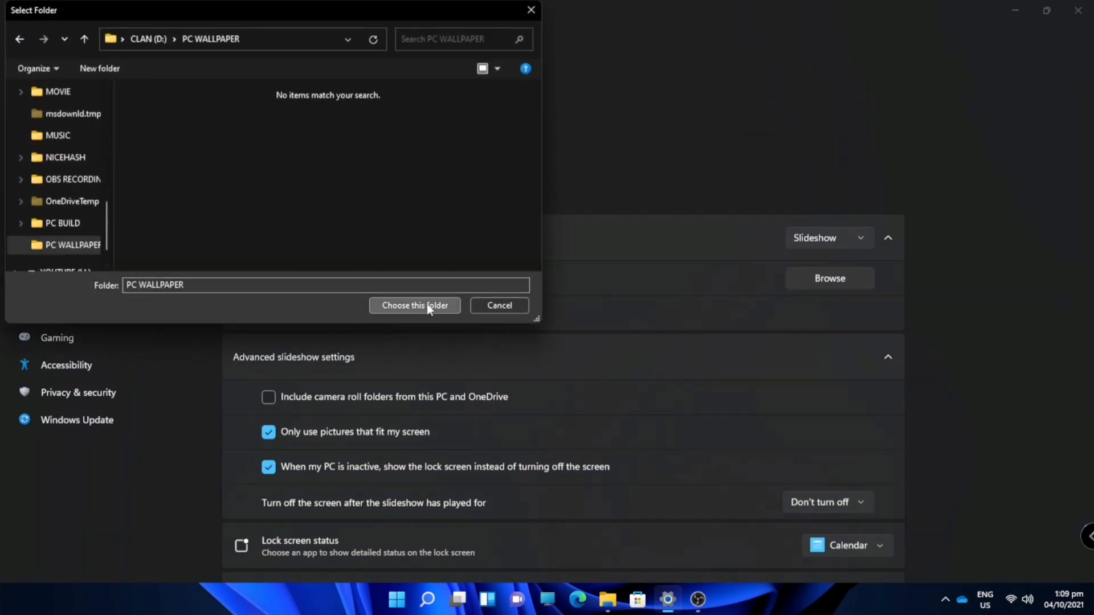
left_click(413, 306)
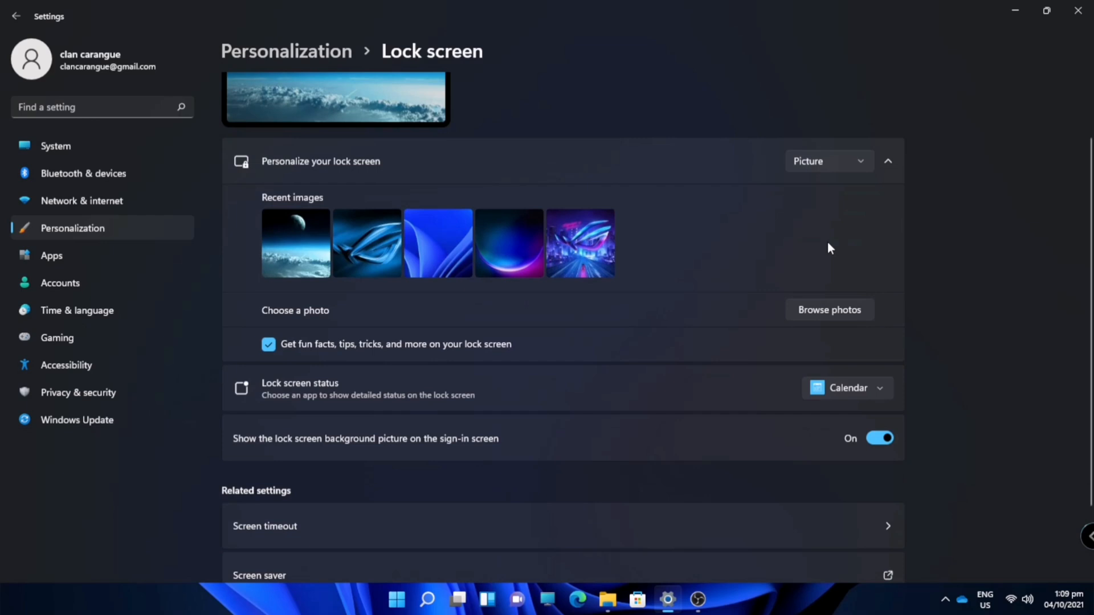
mouse_move(309, 378)
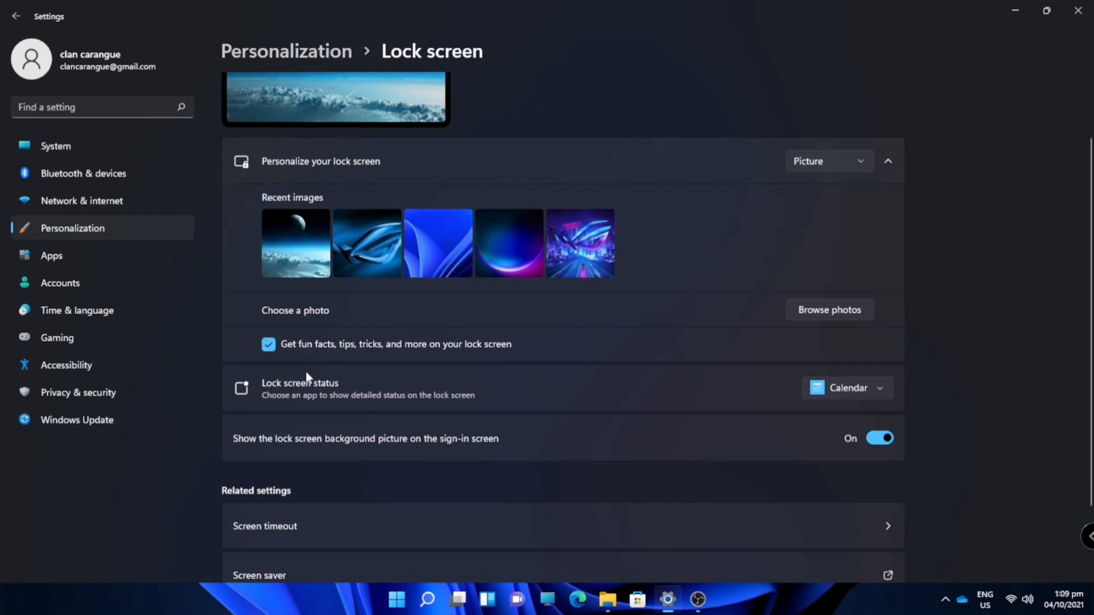
mouse_move(424, 408)
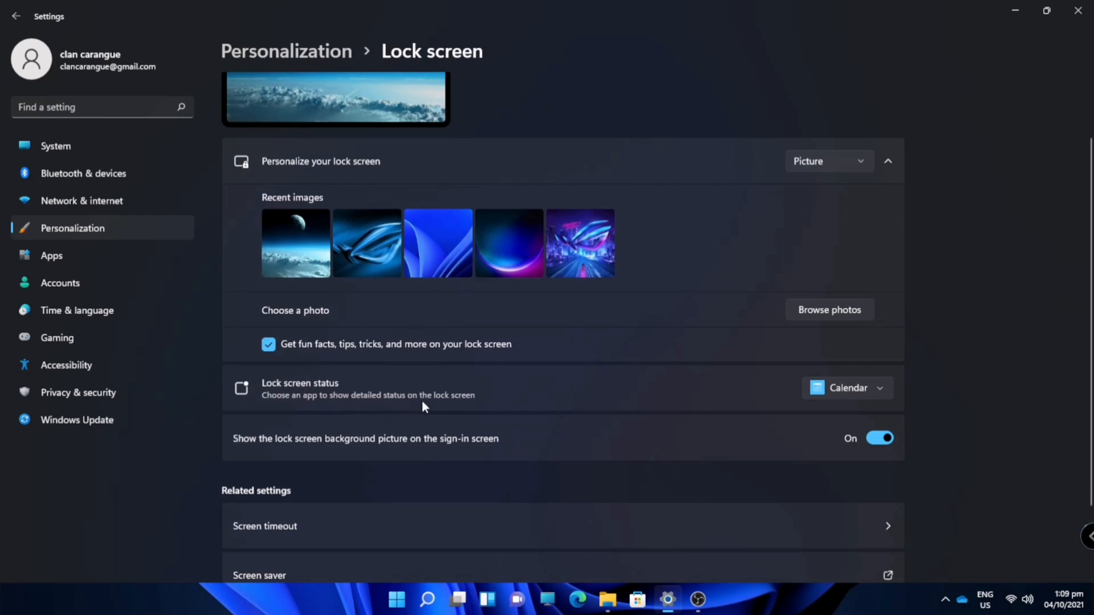
left_click(846, 387)
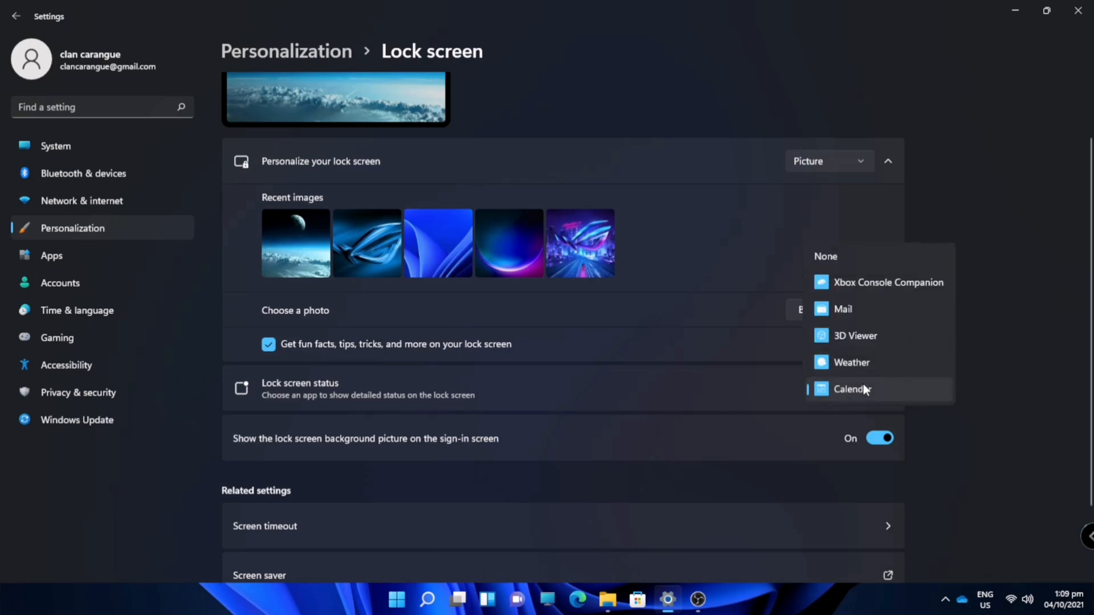
mouse_move(875, 276)
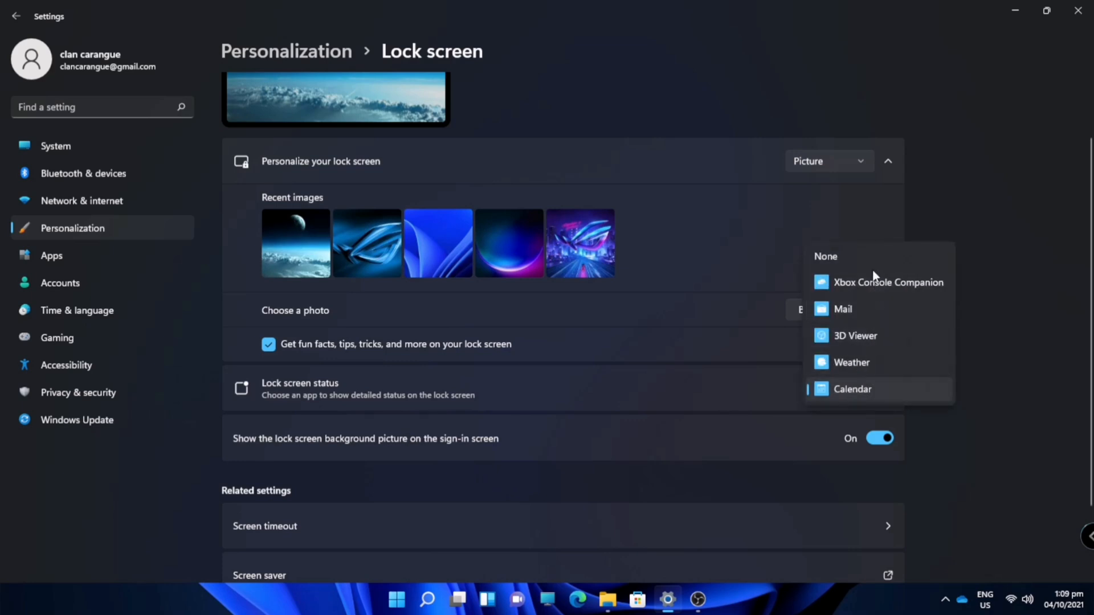
left_click(851, 389)
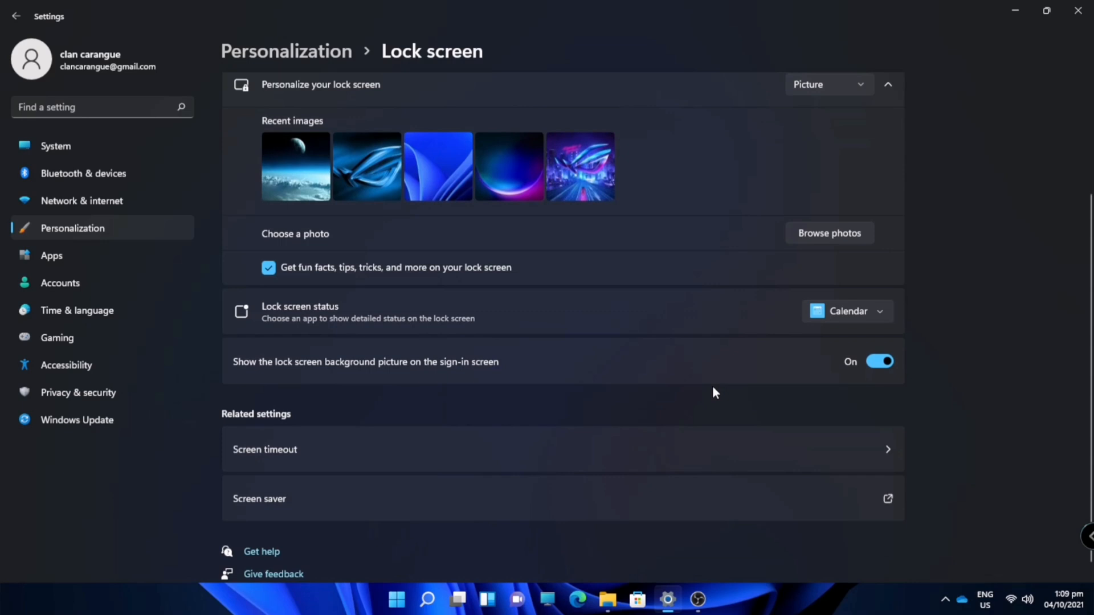
mouse_move(694, 384)
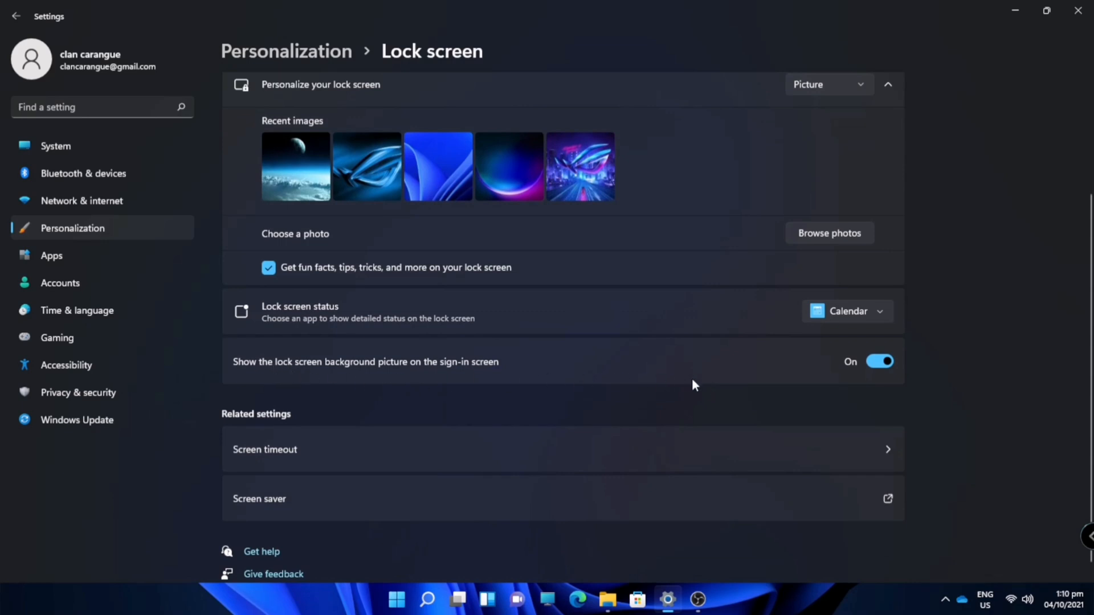
scroll("down", 3)
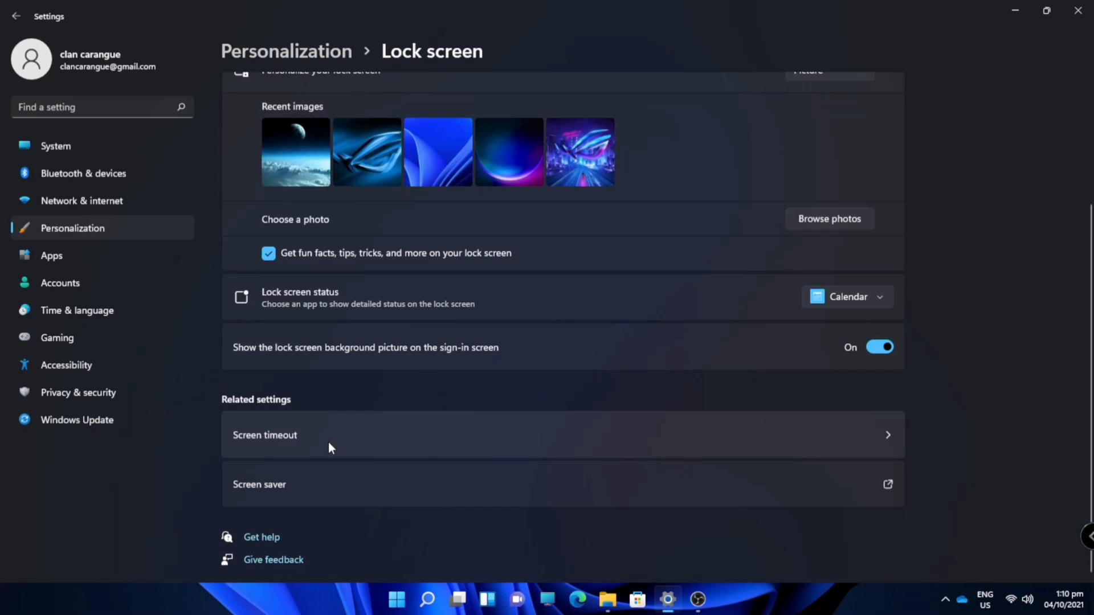
mouse_move(623, 472)
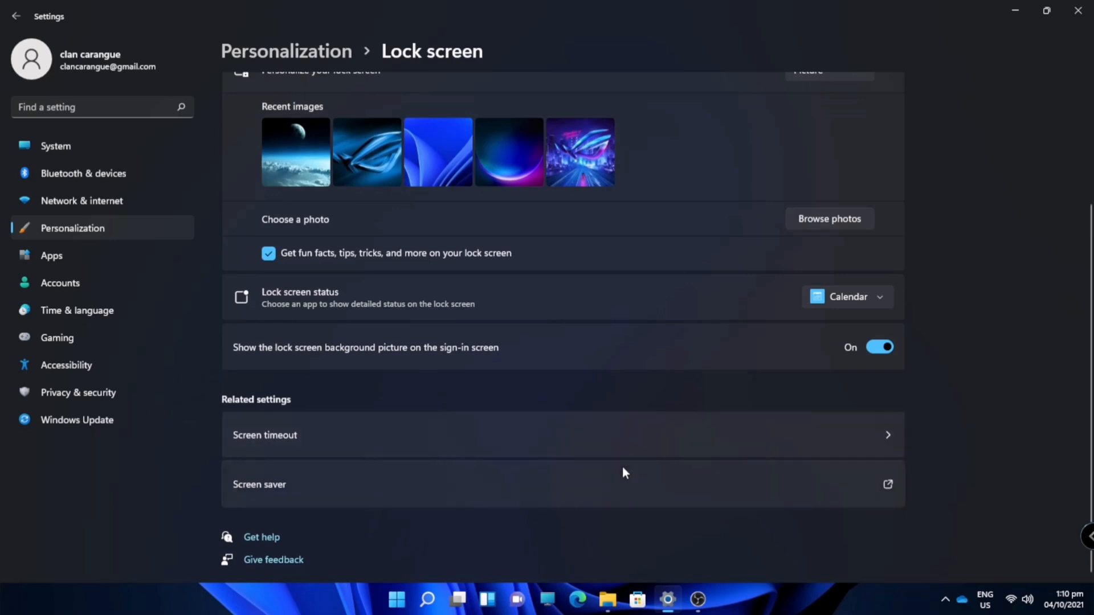
mouse_move(726, 466)
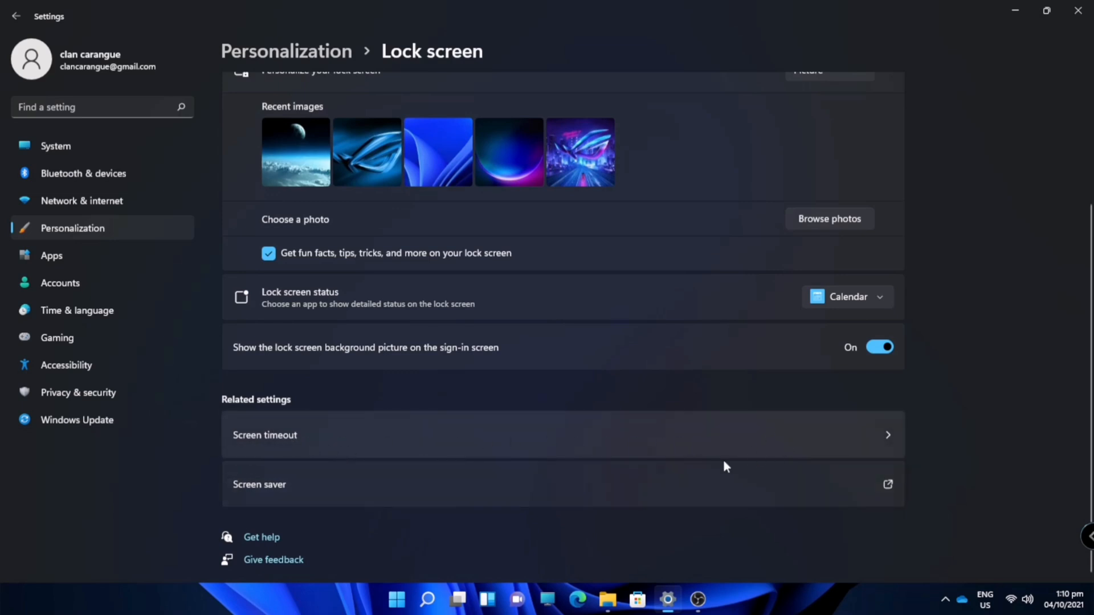
mouse_move(346, 439)
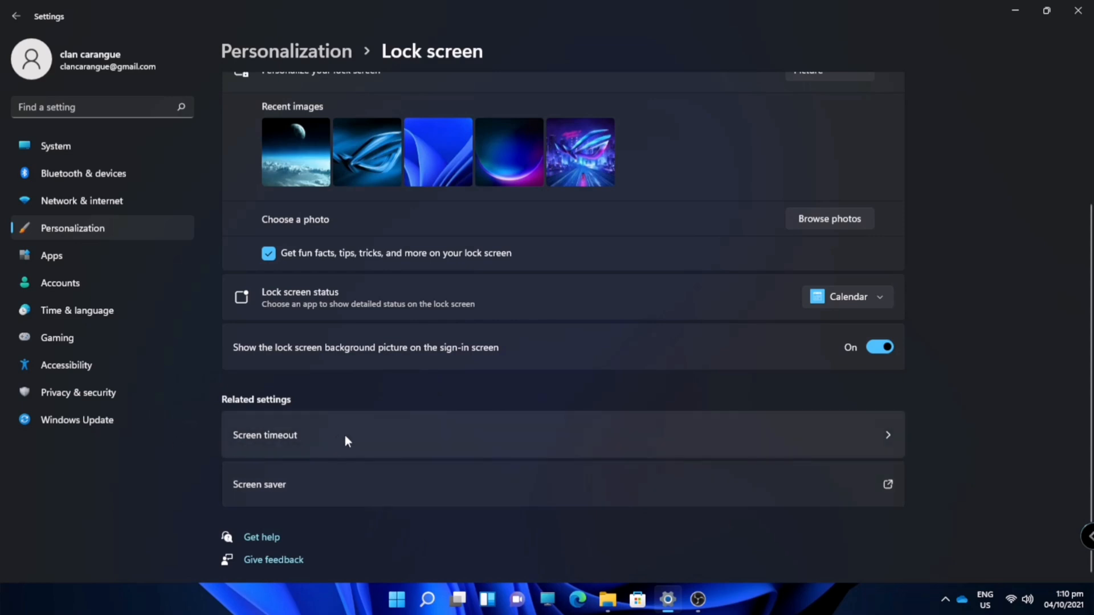
Review the screen timeout choices in Power, keep 30 minutes, and return to Lock screen.
left_click(265, 435)
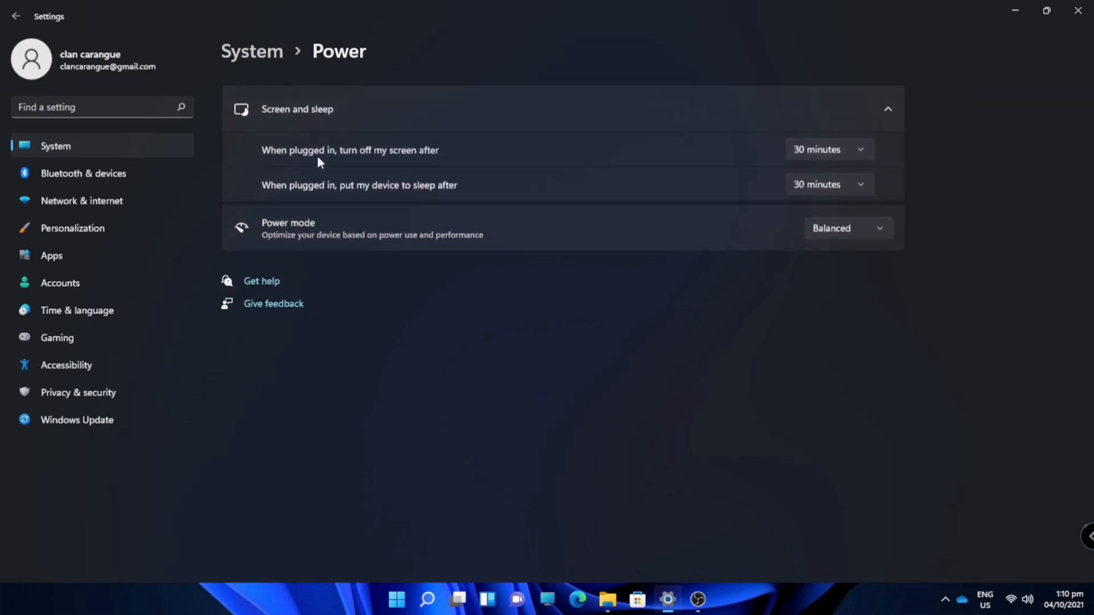
mouse_move(852, 172)
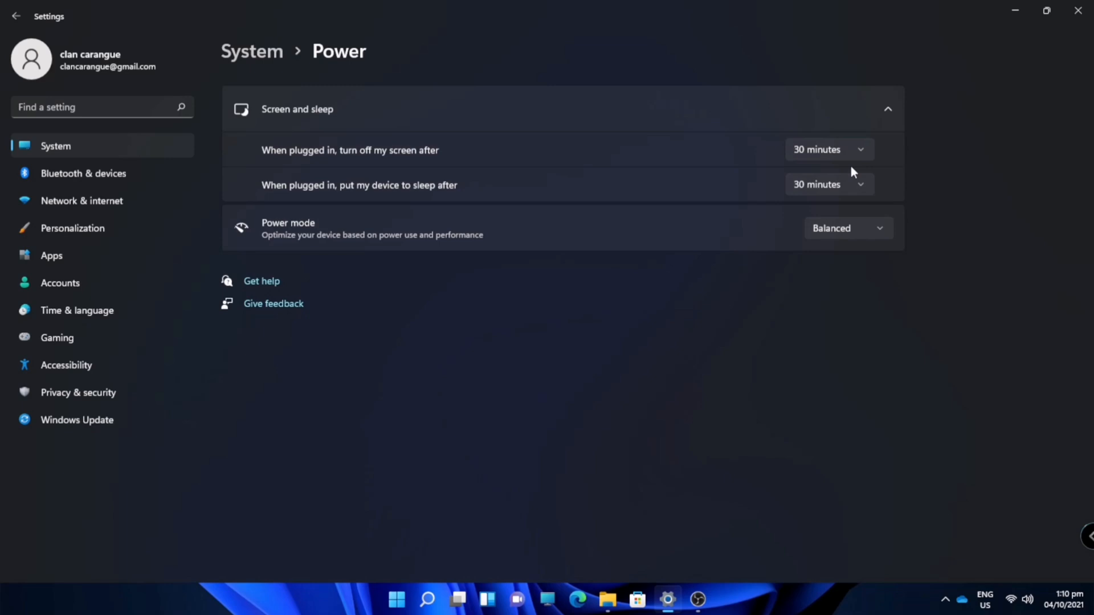
left_click(828, 150)
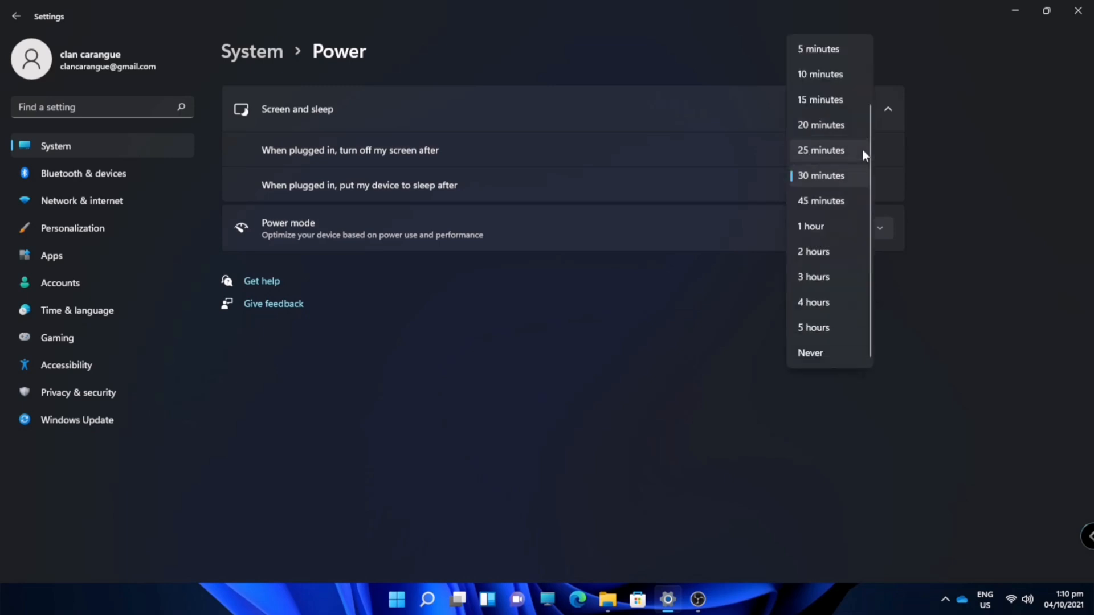
mouse_move(838, 355)
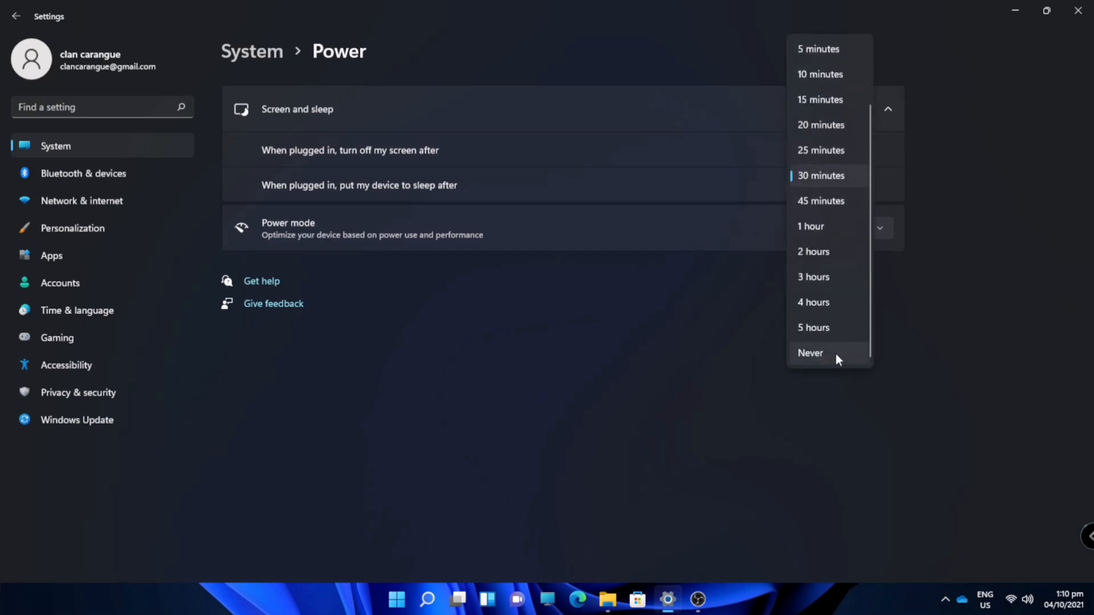
mouse_move(812, 61)
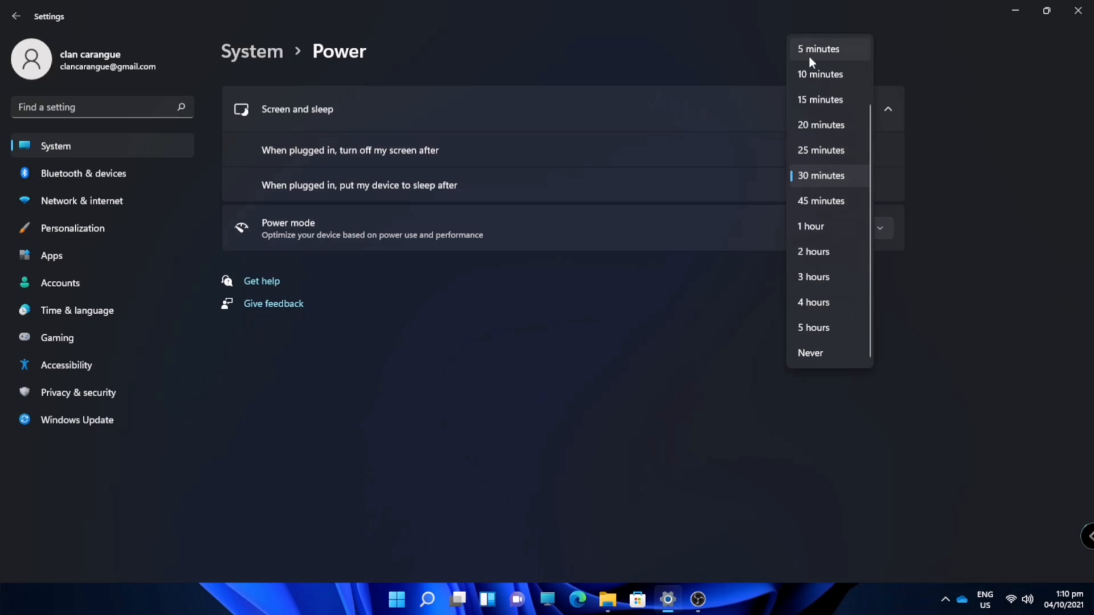
left_click(822, 176)
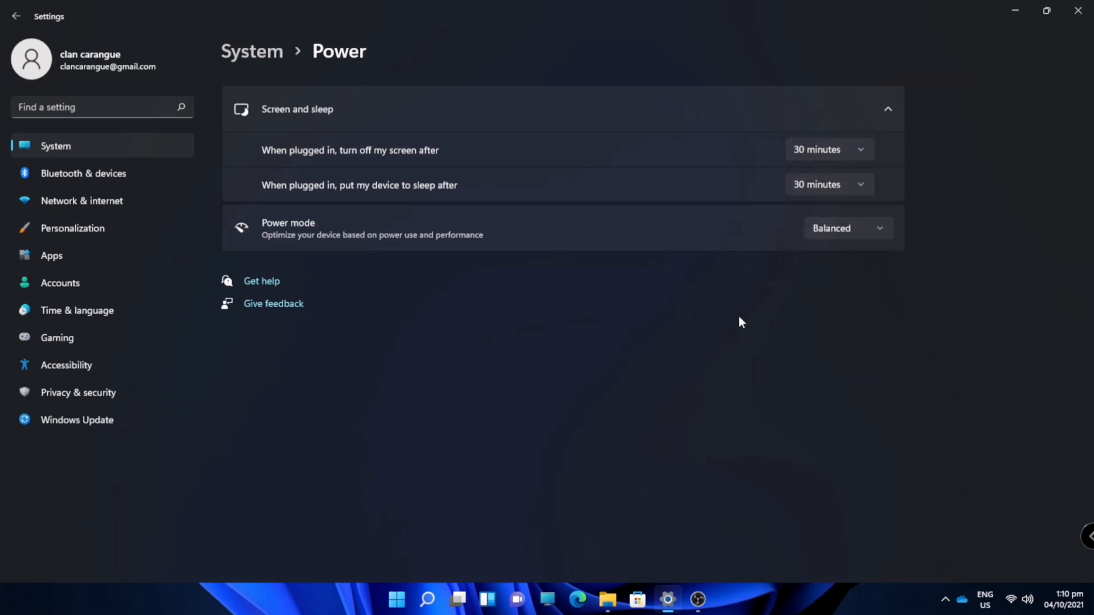
mouse_move(744, 201)
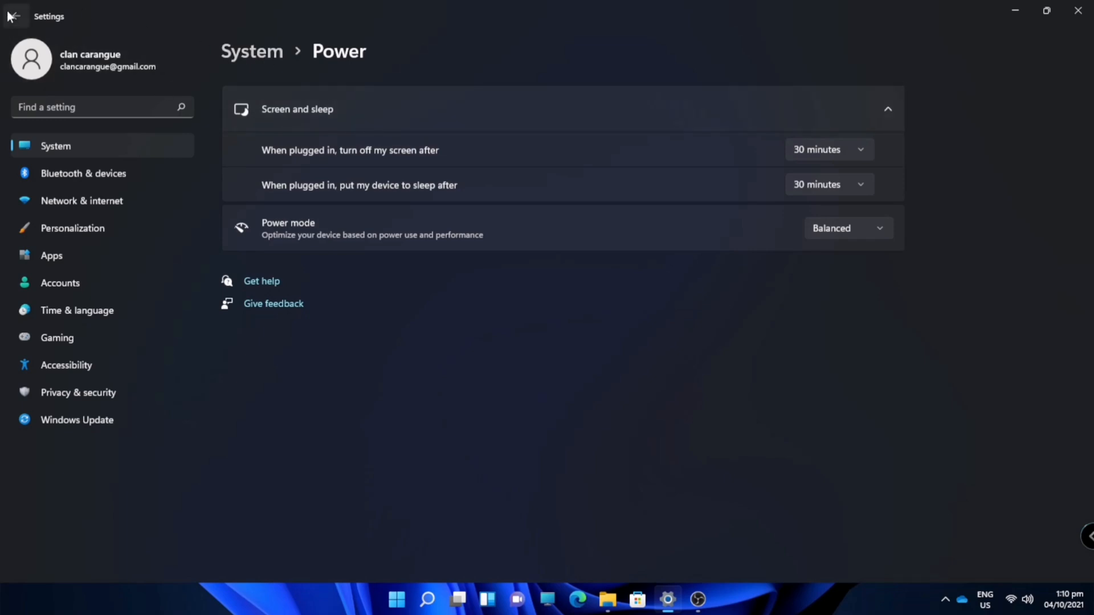
left_click(73, 228)
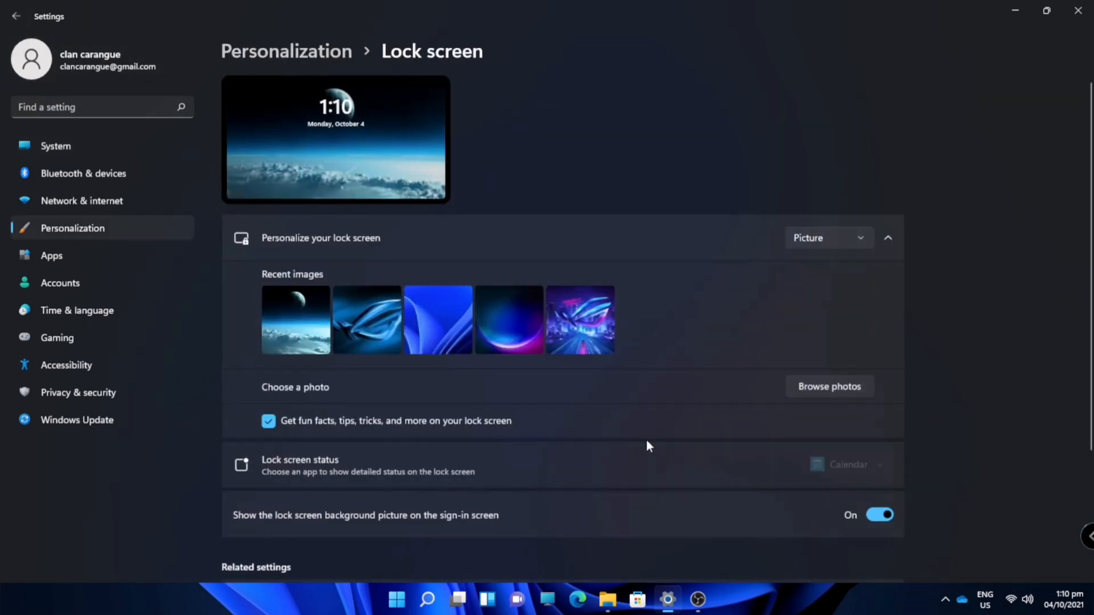
Reach Related settings on the Lock screen page and bring up Screen Saver Settings.
scroll("down", 3)
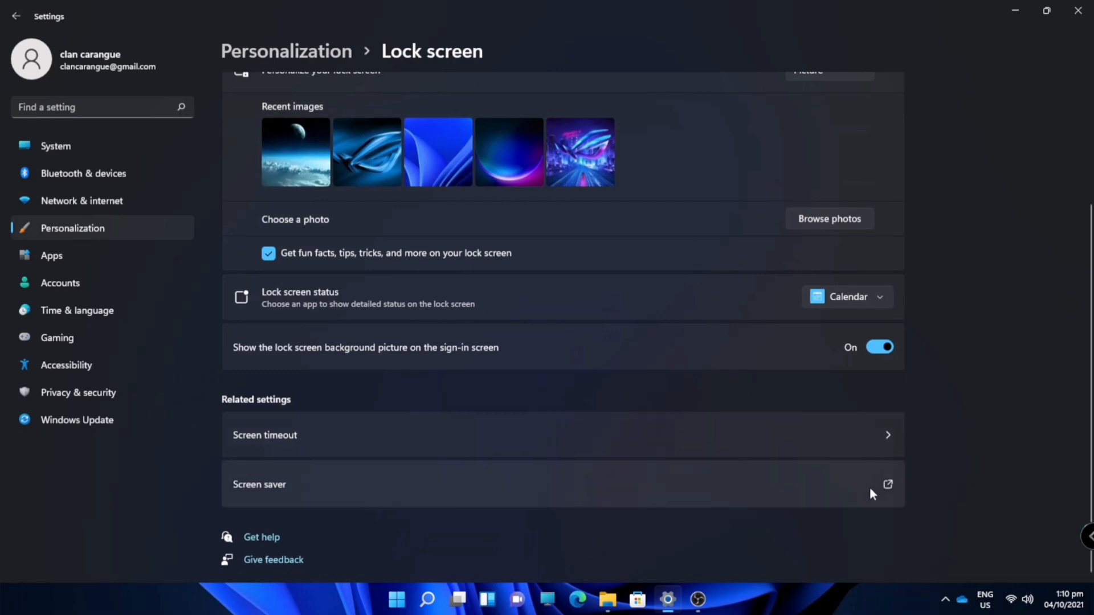
left_click(888, 484)
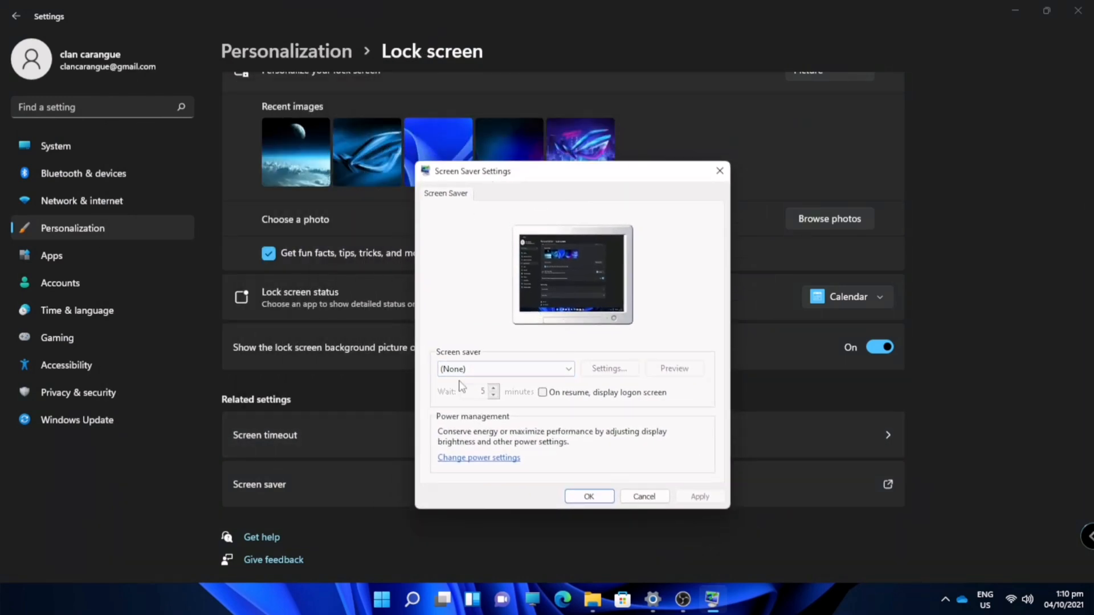
Choose Ribbons as the screen saver with a 5-minute wait, apply it, and start its preview.
left_click(567, 368)
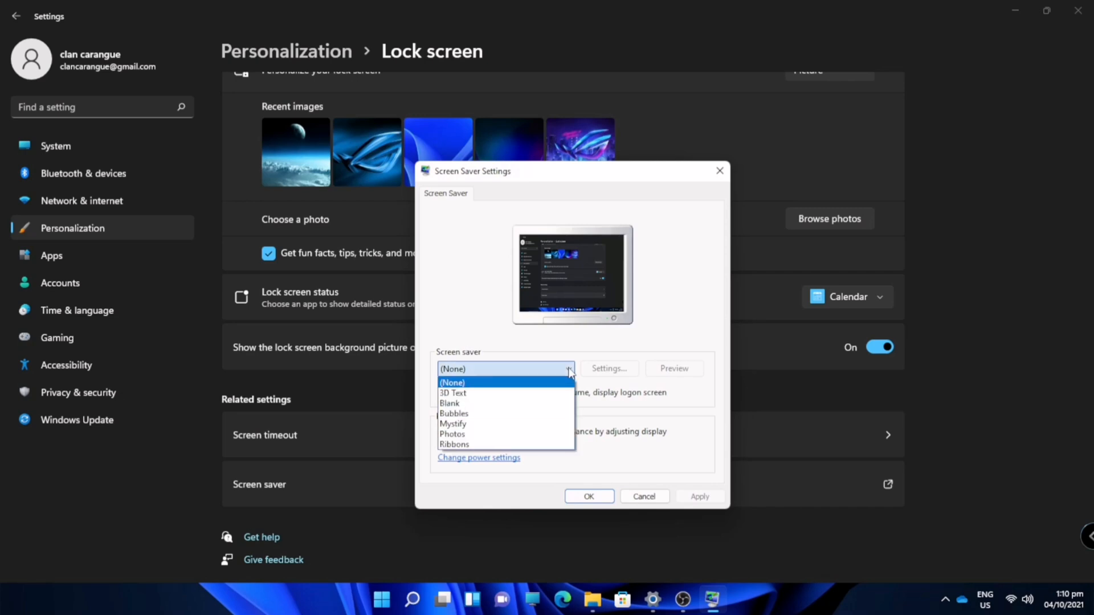
left_click(454, 445)
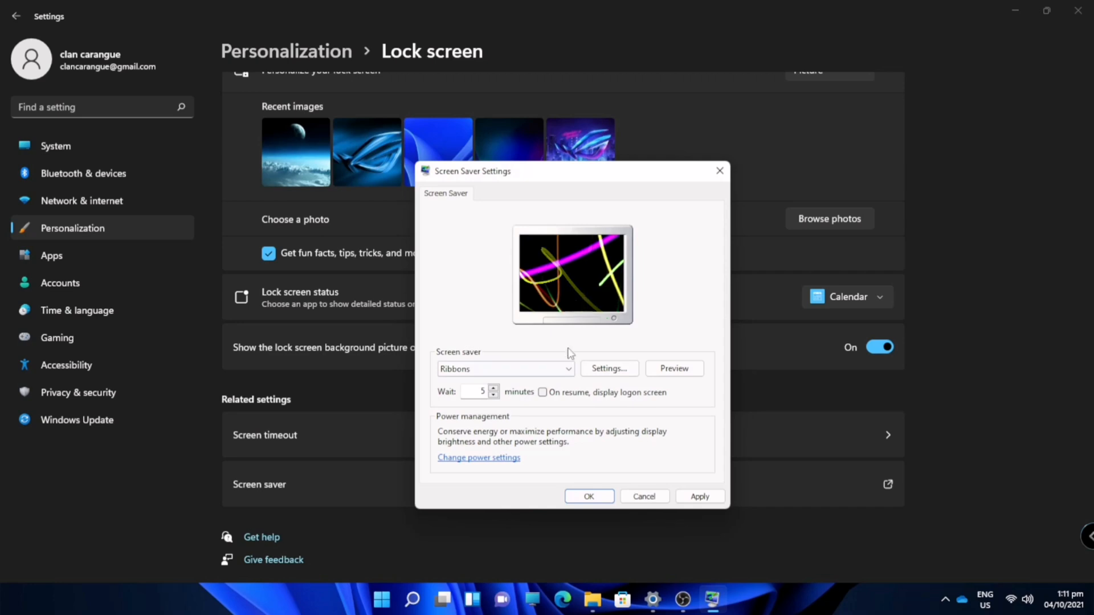
left_click(698, 496)
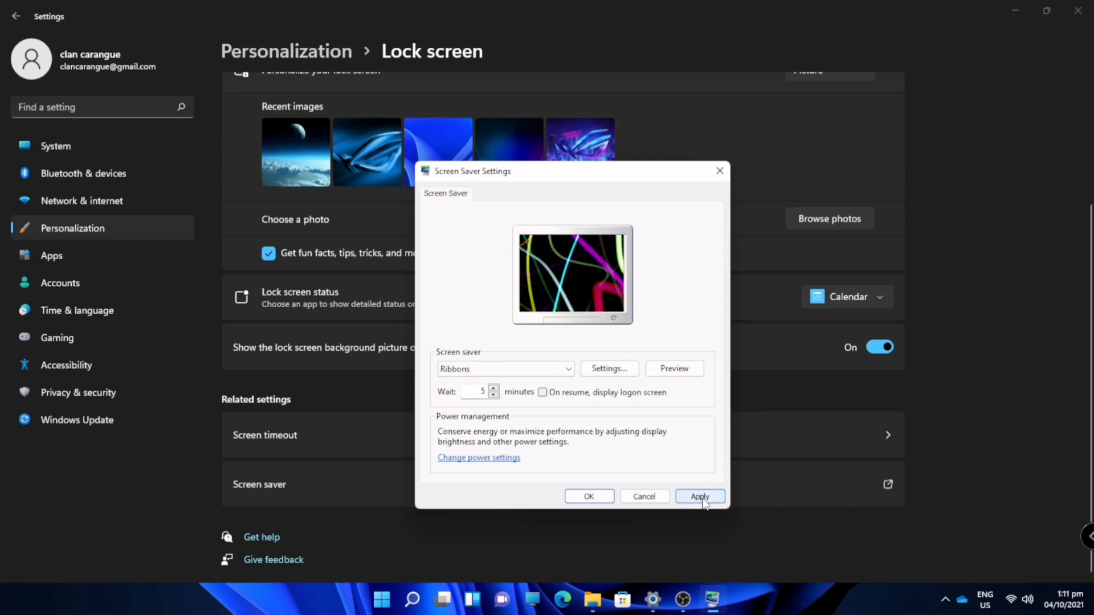
left_click(699, 495)
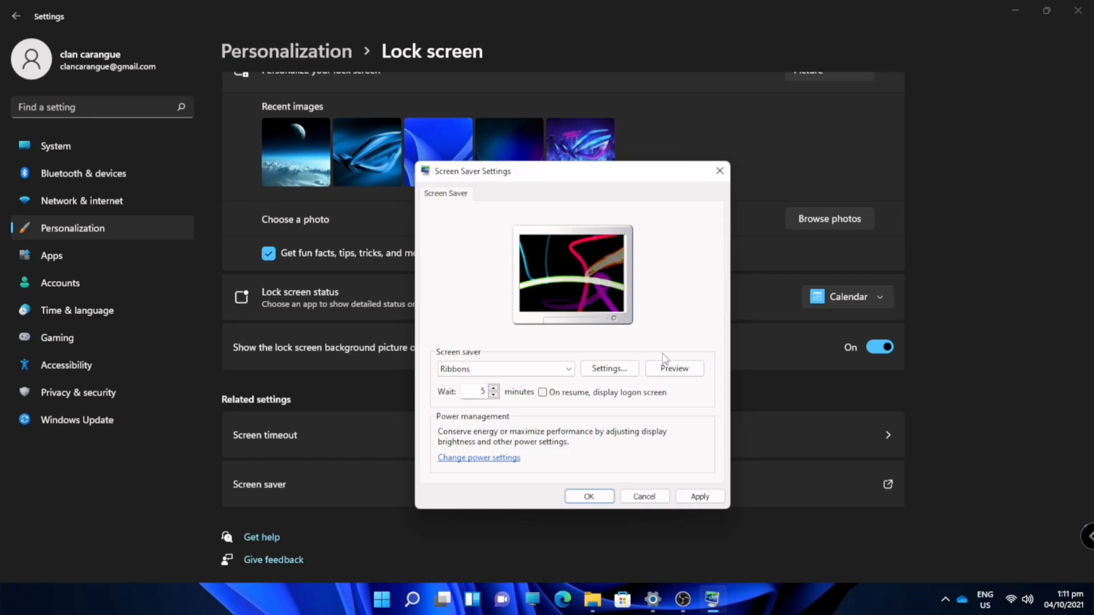
left_click(673, 368)
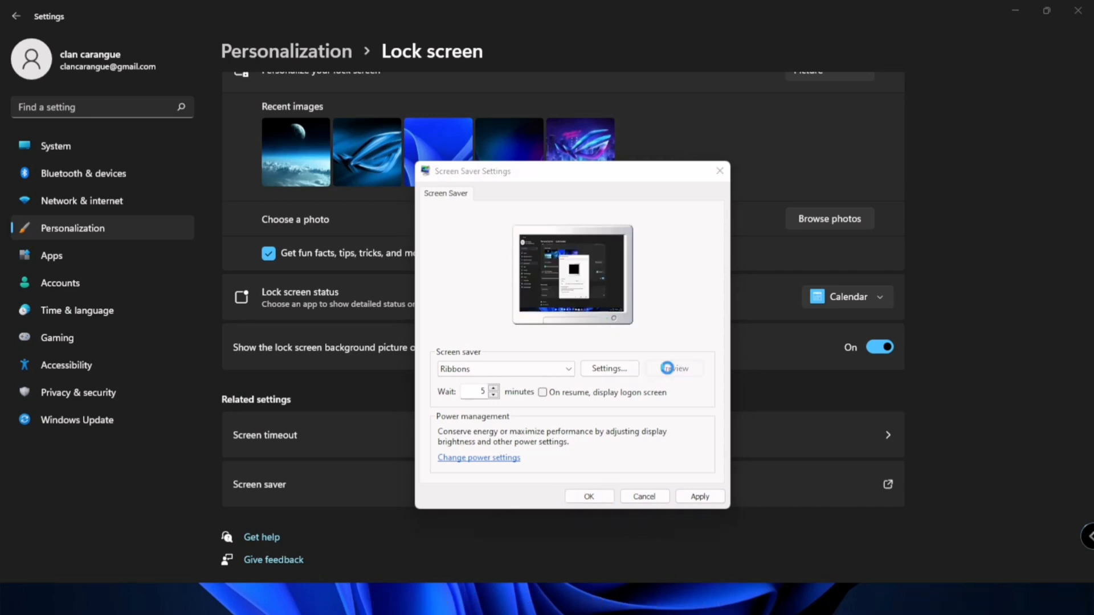
End the Ribbons preview, confirm Screen Saver Settings with OK, and return to the top of Lock screen.
left_click(674, 368)
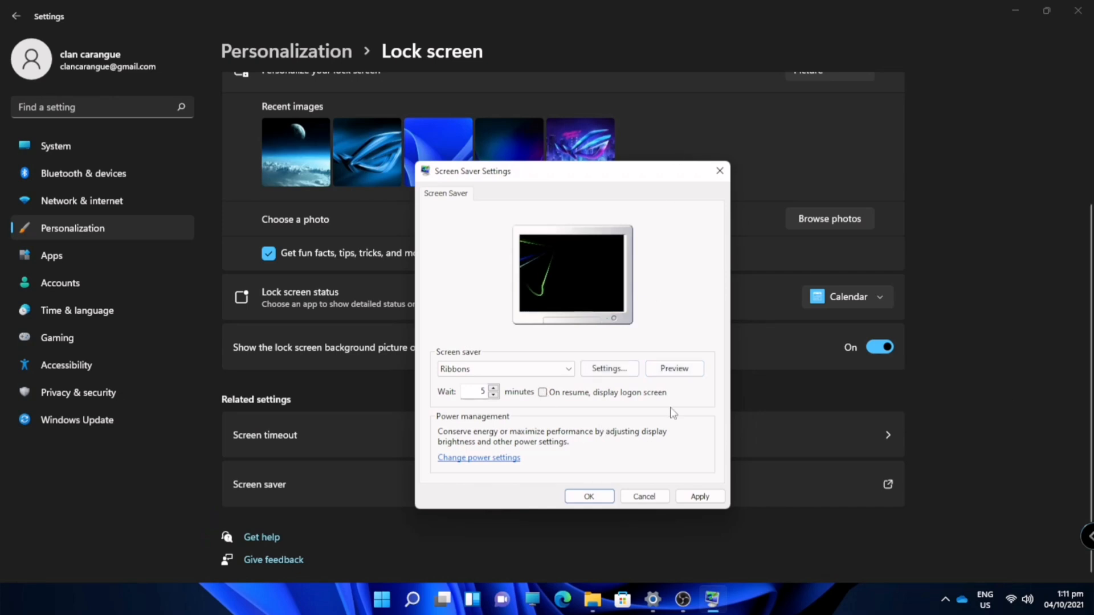
mouse_move(763, 222)
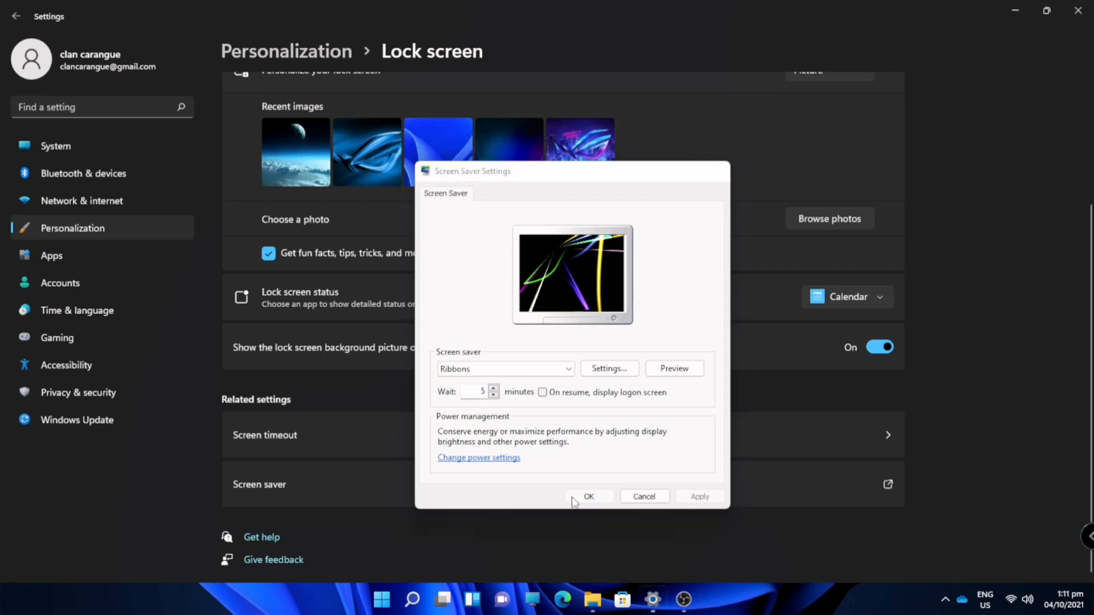
left_click(588, 496)
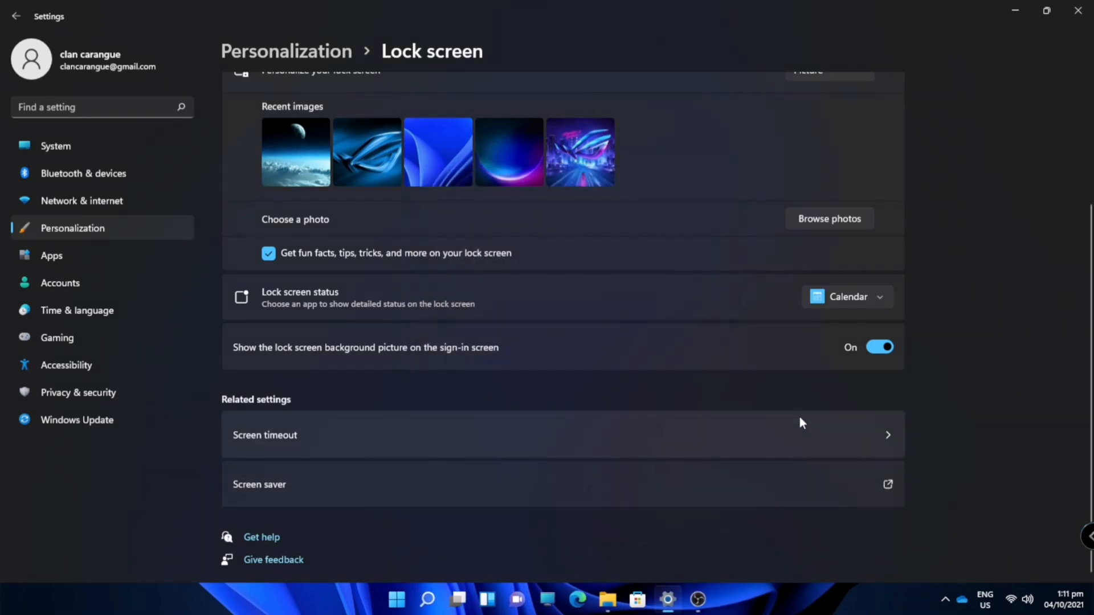
scroll("up", 3)
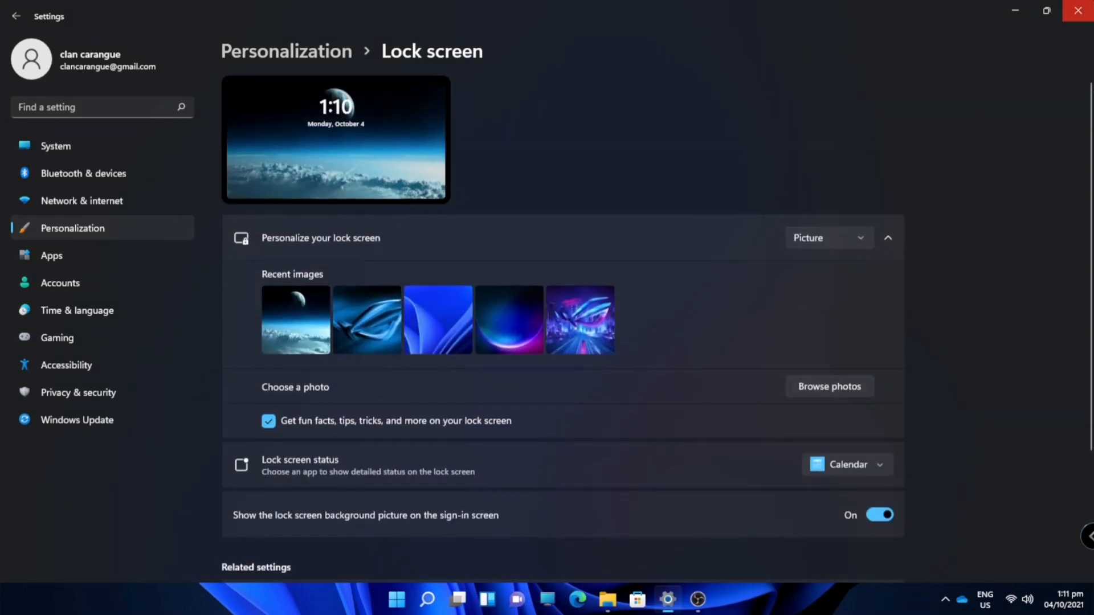